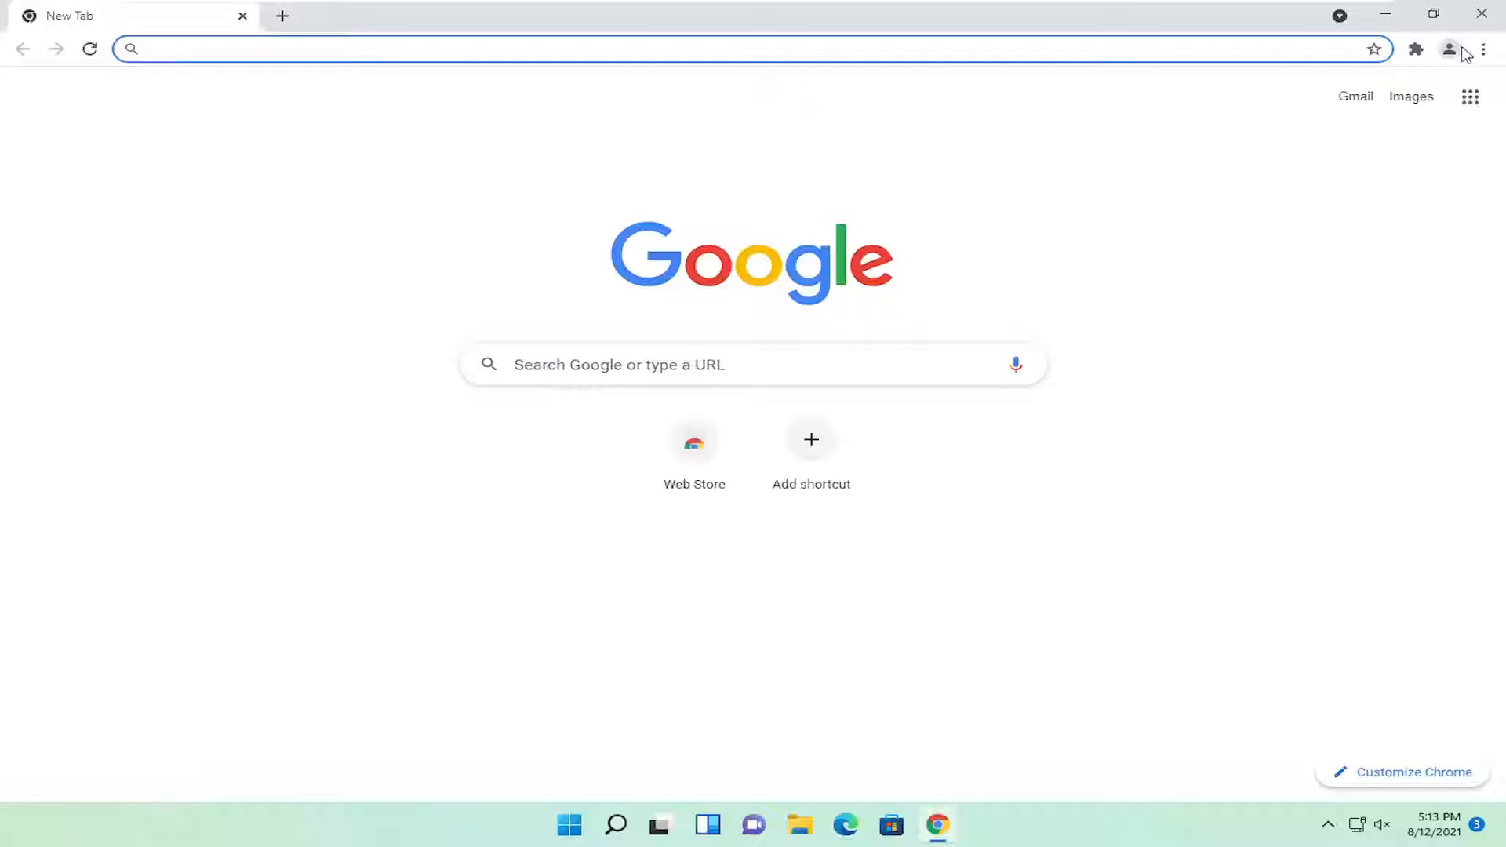
- Open Chrome Settings from the menu, search 'pr' for privacy, and choose Site Settings
{"action": "left_click", "coordinate": [1484, 49]}
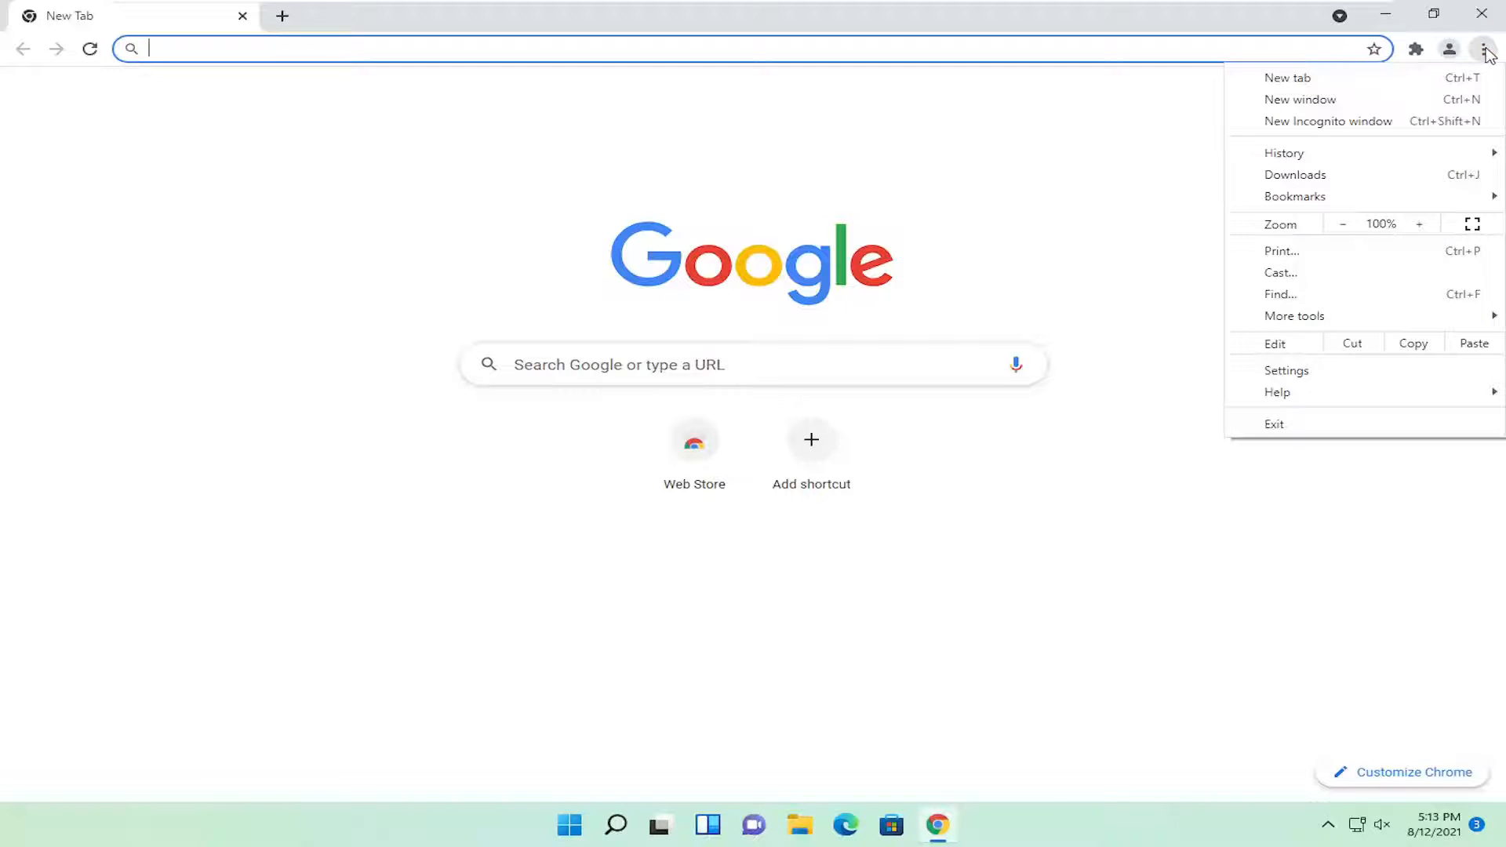
{"action": "left_click", "coordinate": [1287, 370]}
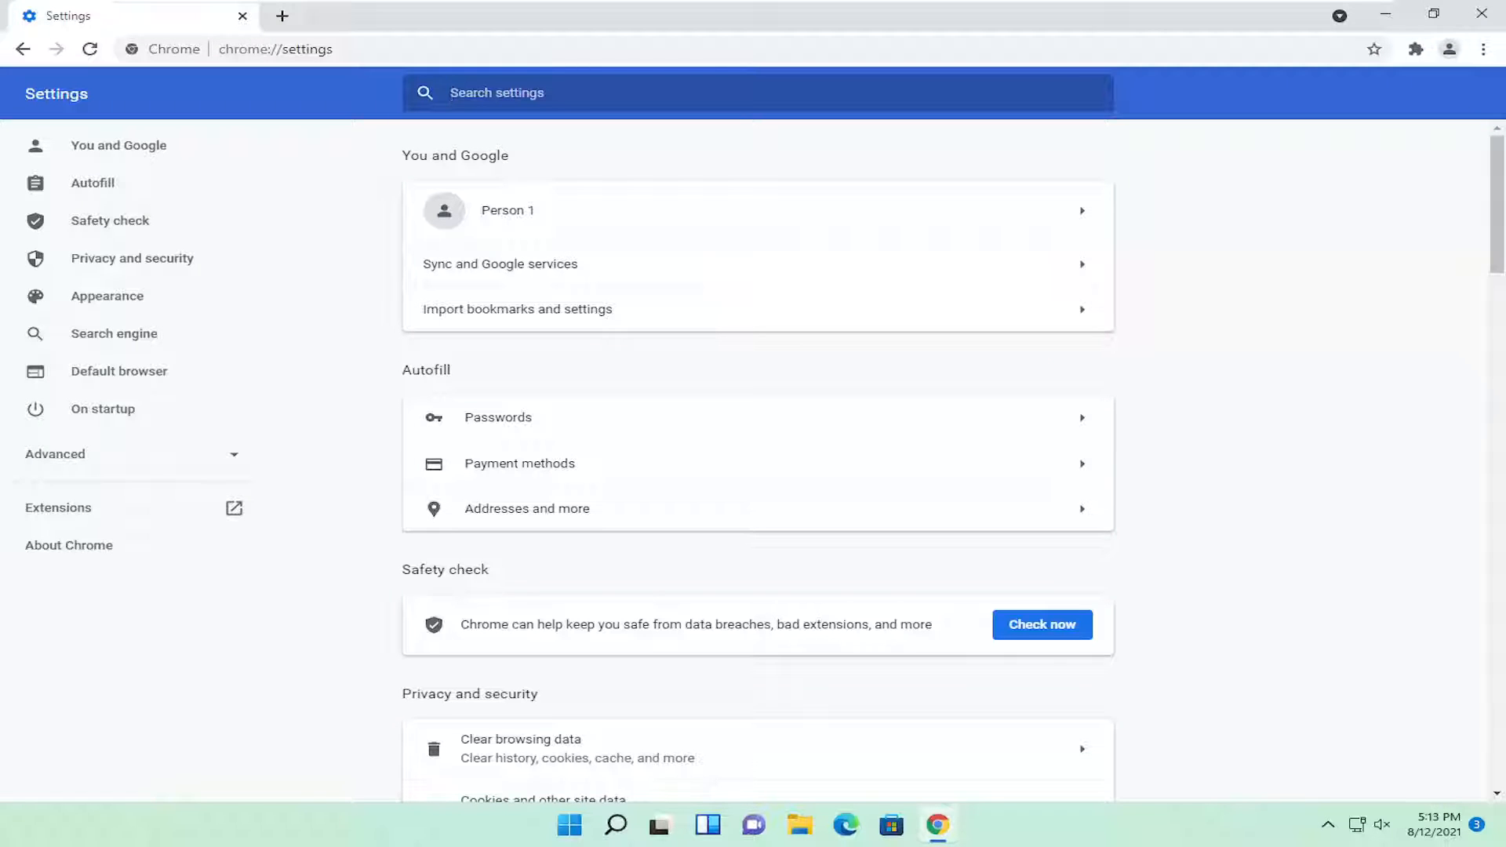
{"action": "type", "text": "privacy"}
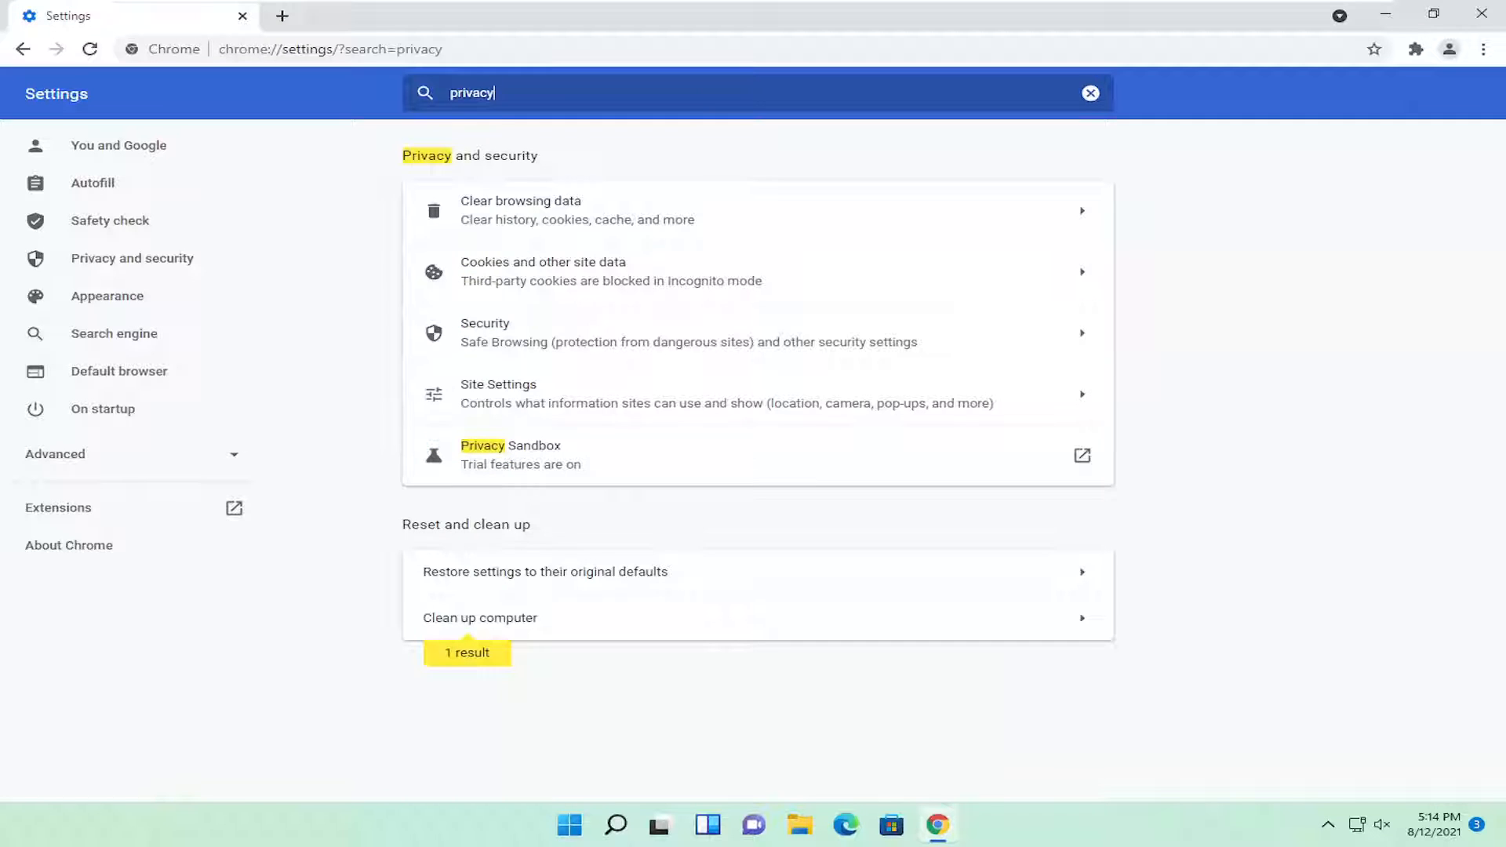
{"action": "mouse_move", "coordinate": [499, 398]}
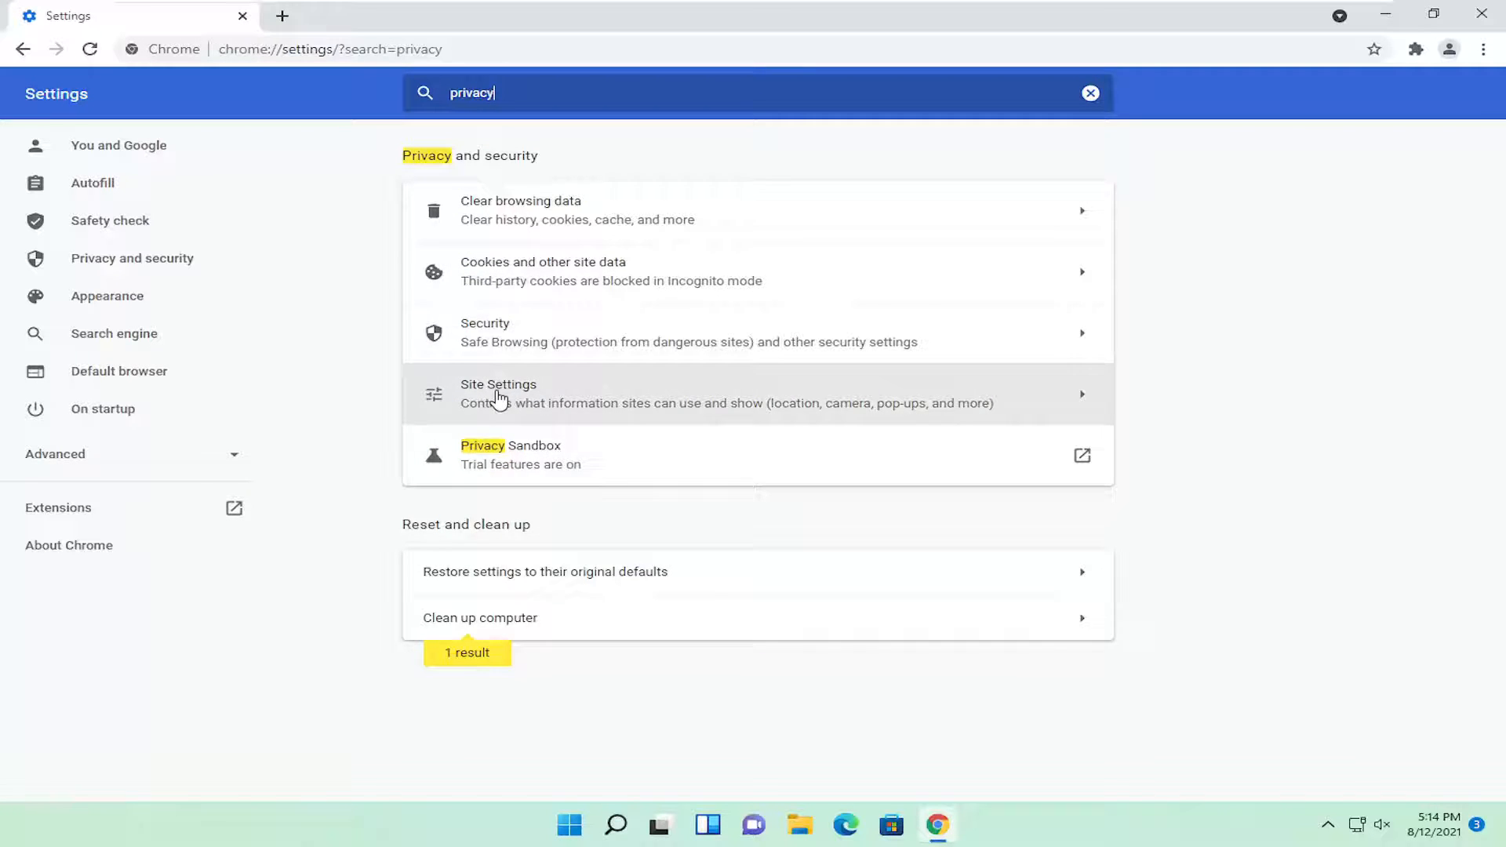
{"action": "left_click", "coordinate": [499, 394]}
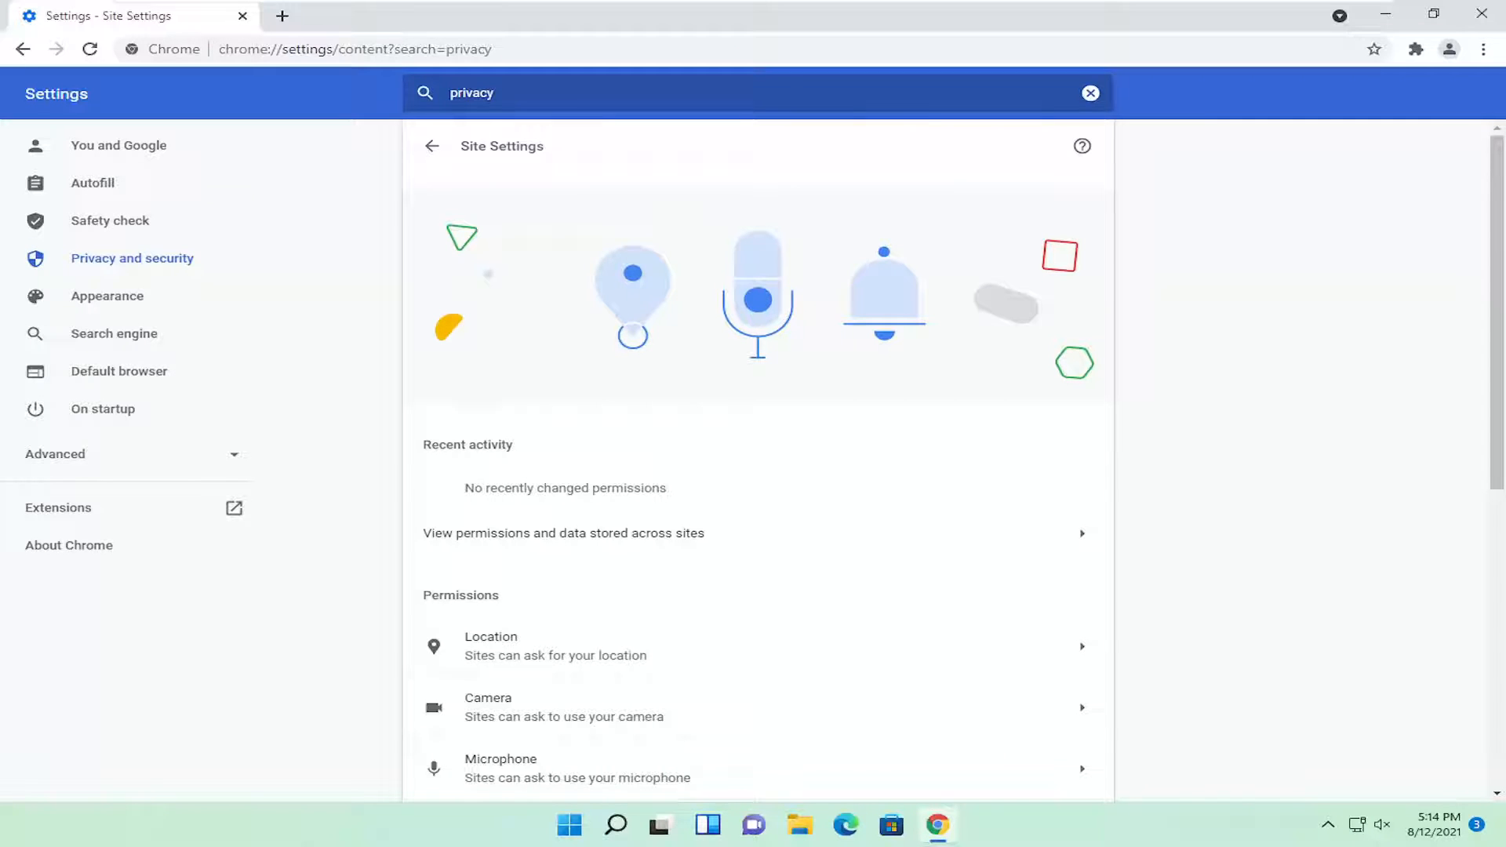
- Scroll down Site Settings to reveal the Content section
{"action": "scroll", "scroll_direction": "down", "scroll_amount": 3}
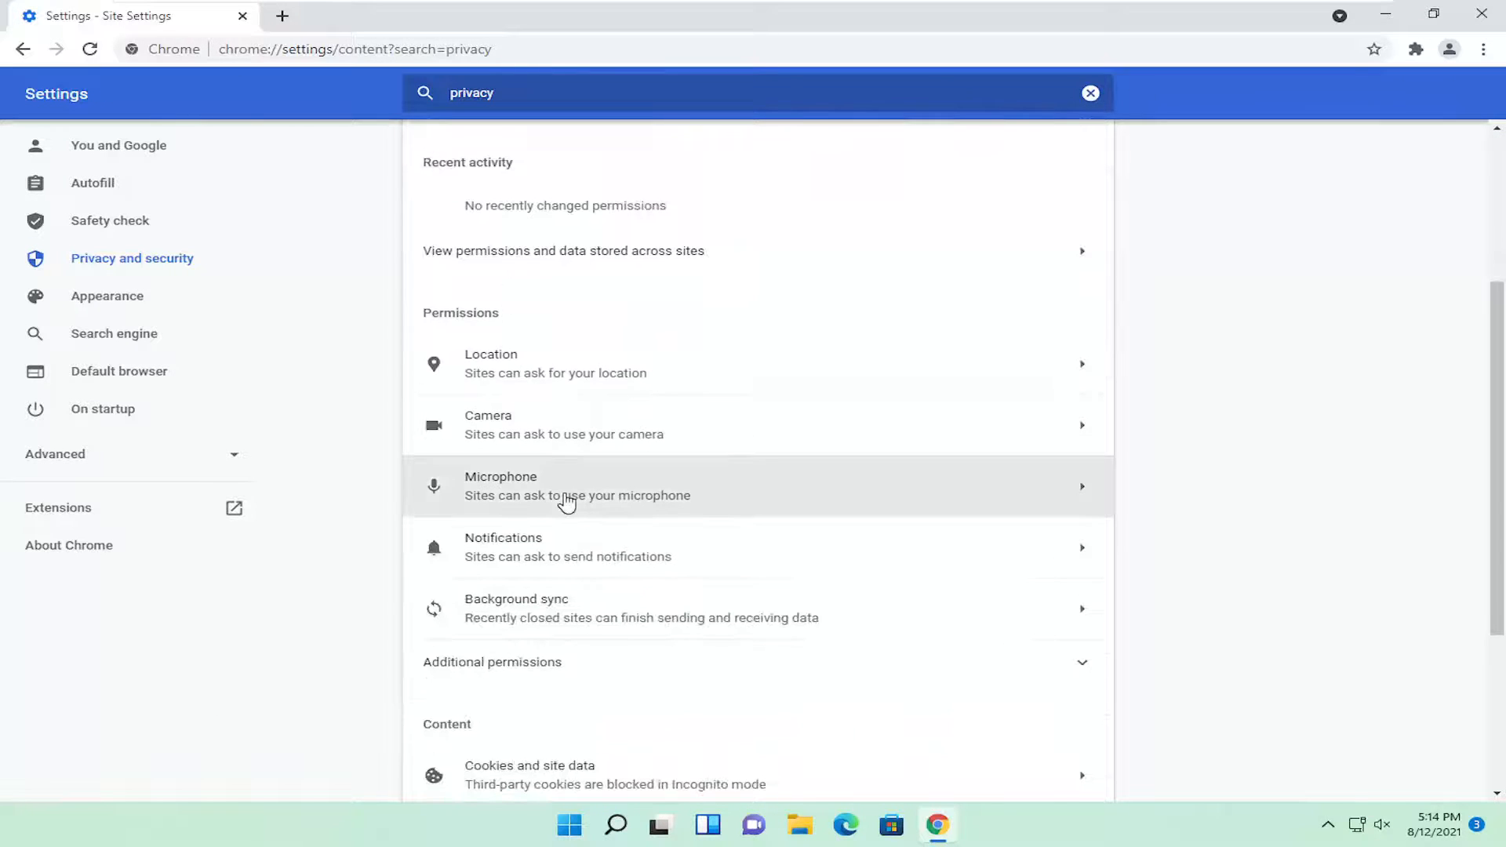
{"action": "mouse_move", "coordinate": [1236, 495]}
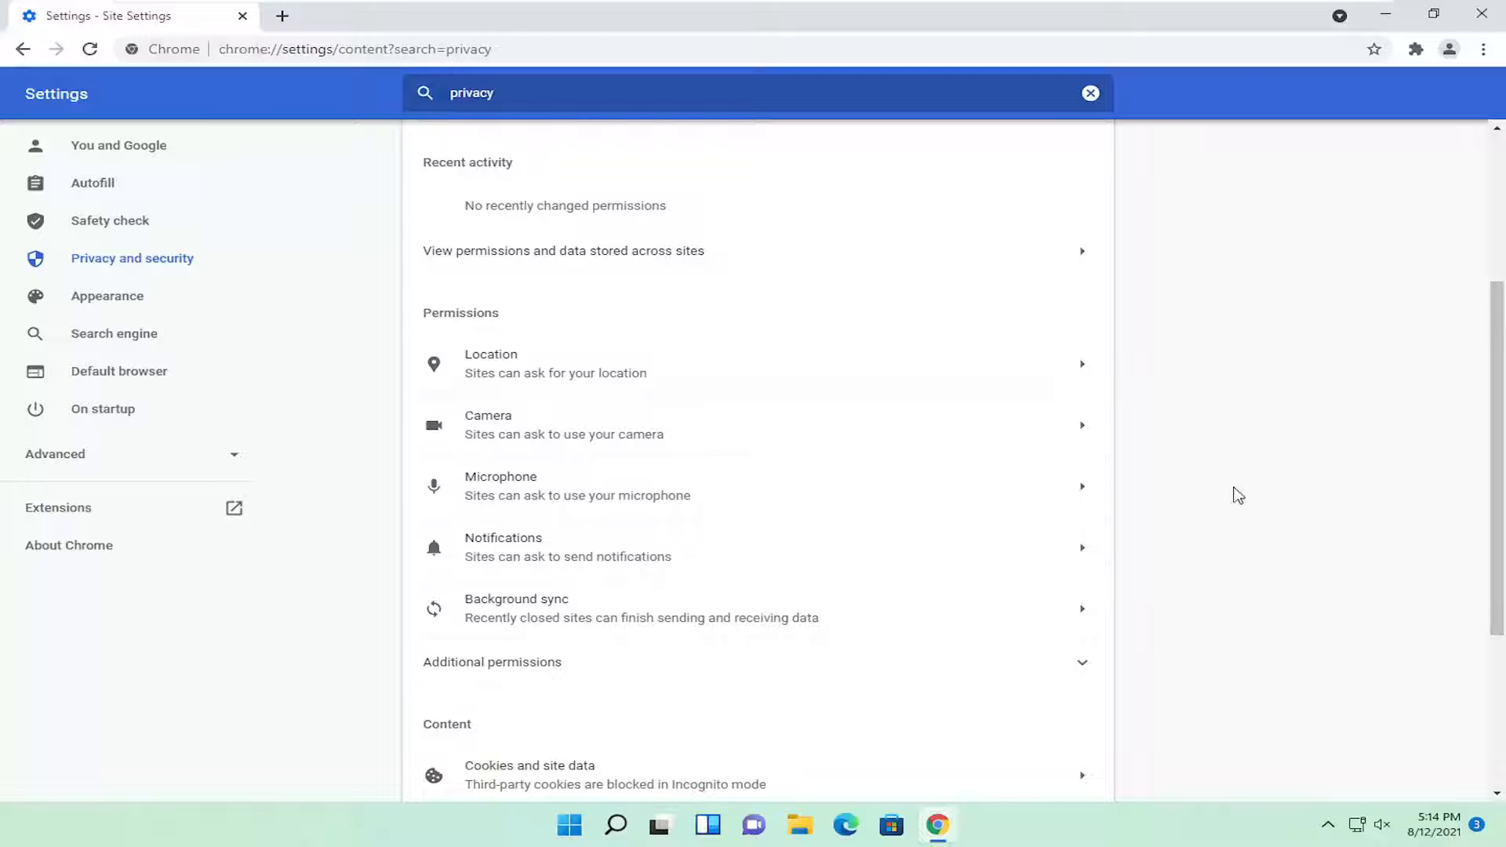
{"action": "scroll", "scroll_direction": "down", "scroll_amount": 3}
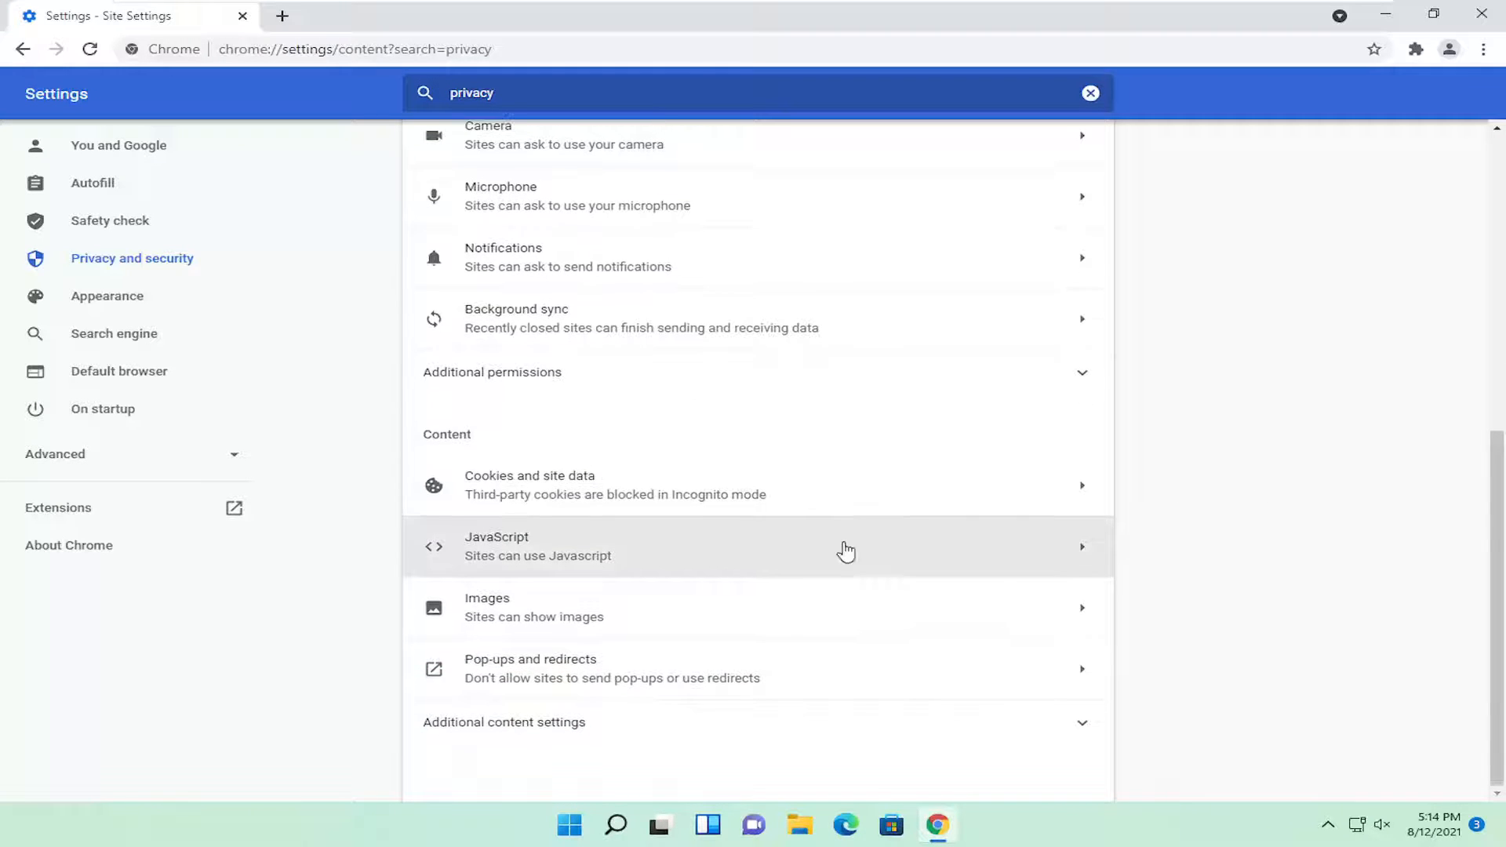
{"action": "mouse_move", "coordinate": [593, 500]}
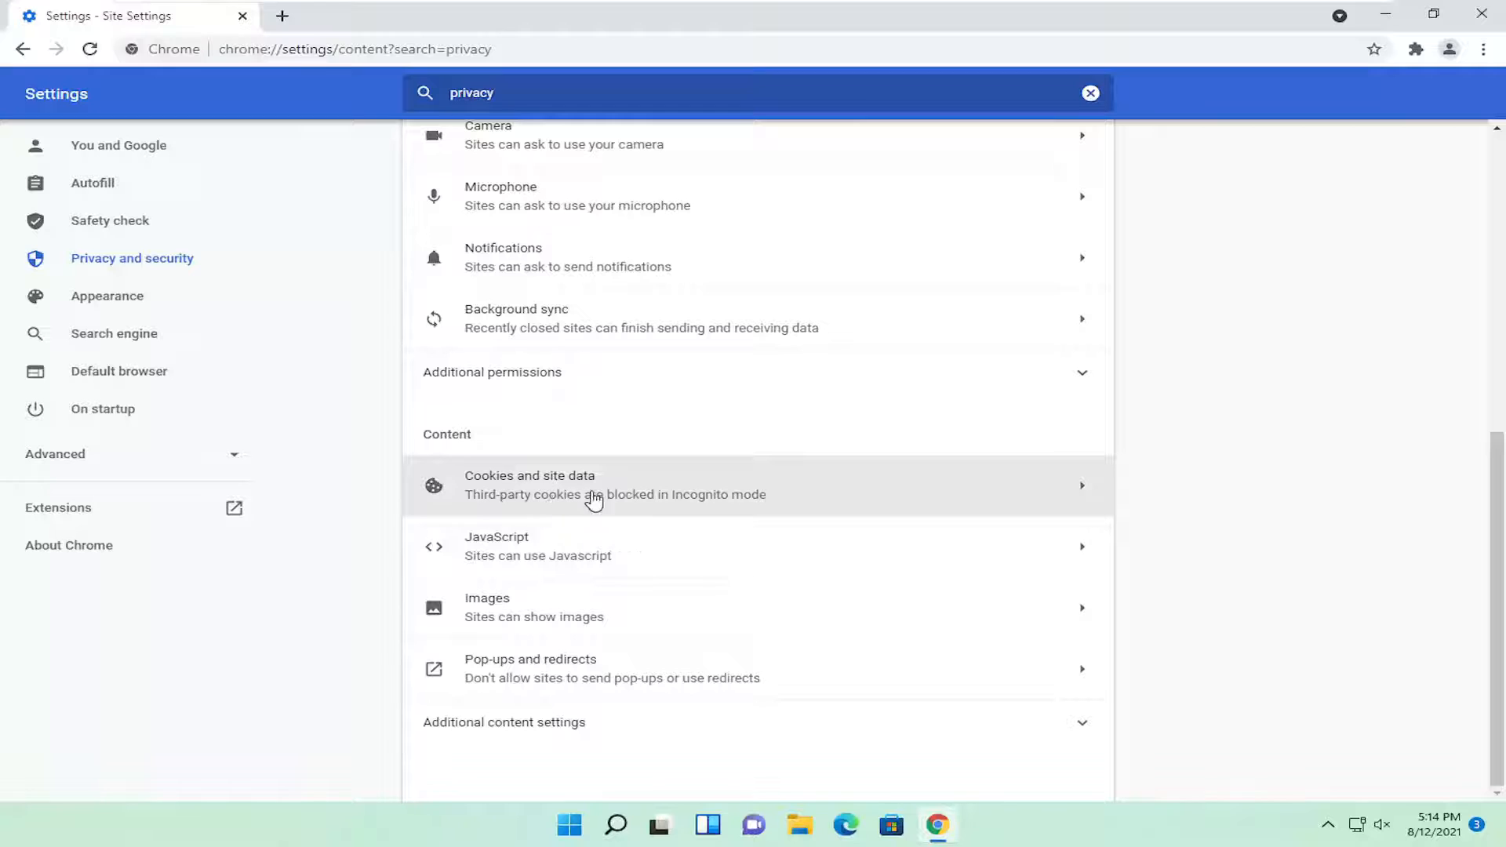
- Open 'Cookies and site data' under Content and scroll to the bottom of the cookies page
{"action": "left_click", "coordinate": [596, 484]}
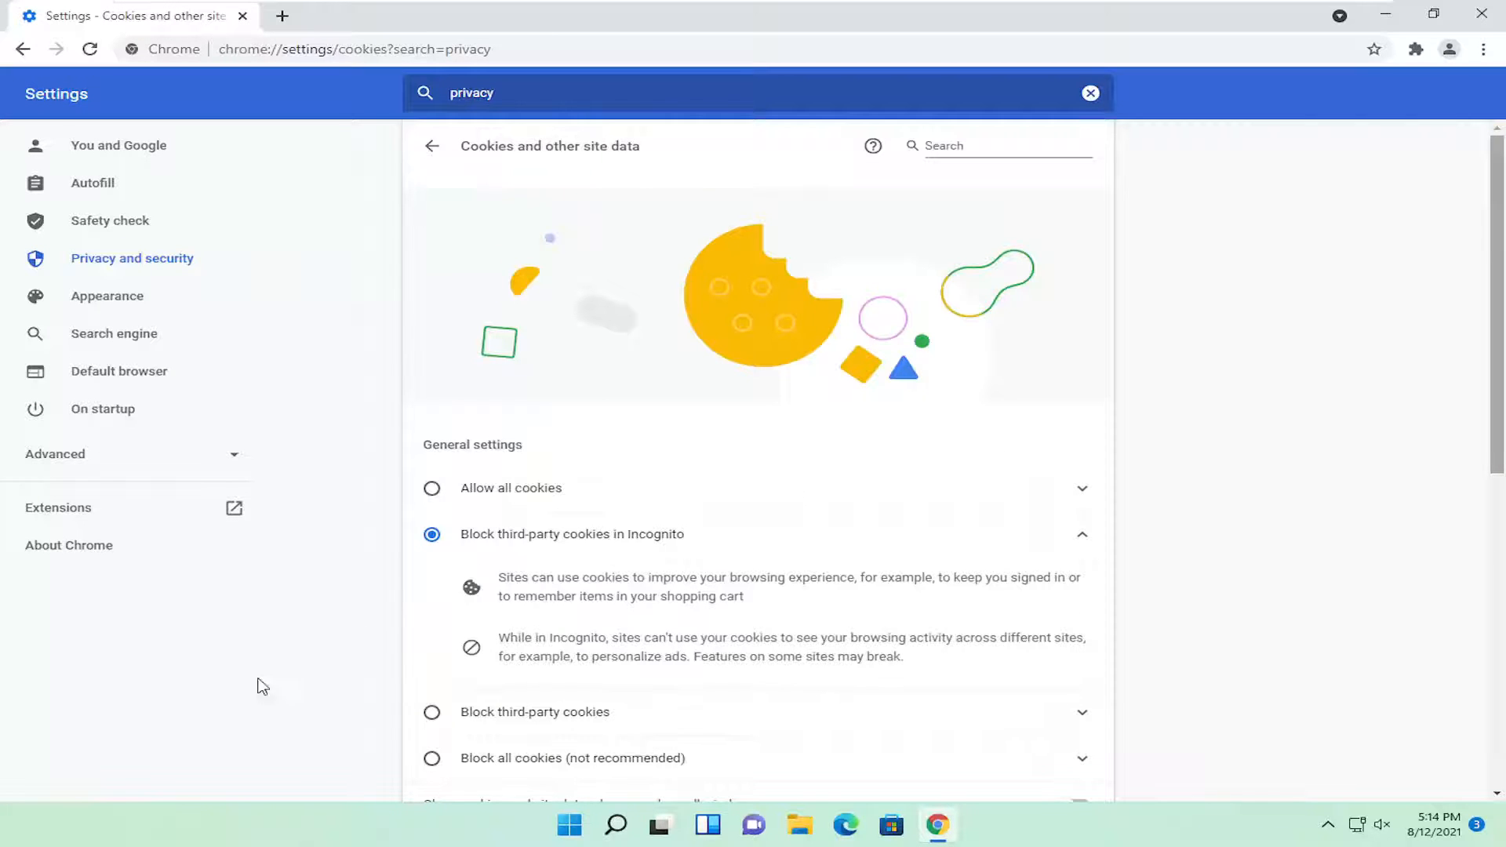
{"action": "scroll", "scroll_direction": "down", "scroll_amount": 3}
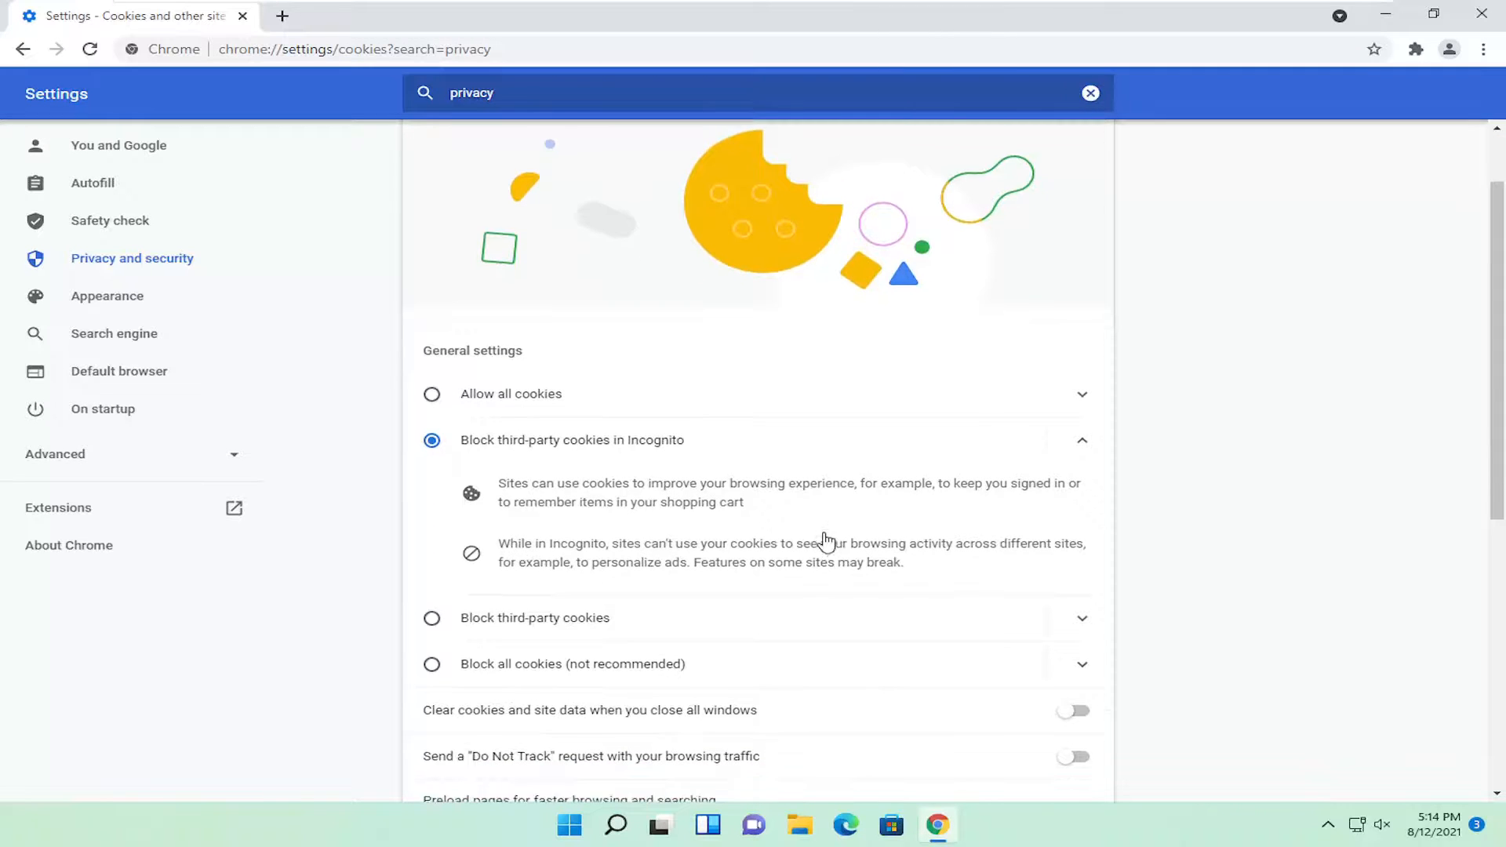
{"action": "scroll", "scroll_direction": "down", "scroll_amount": 3}
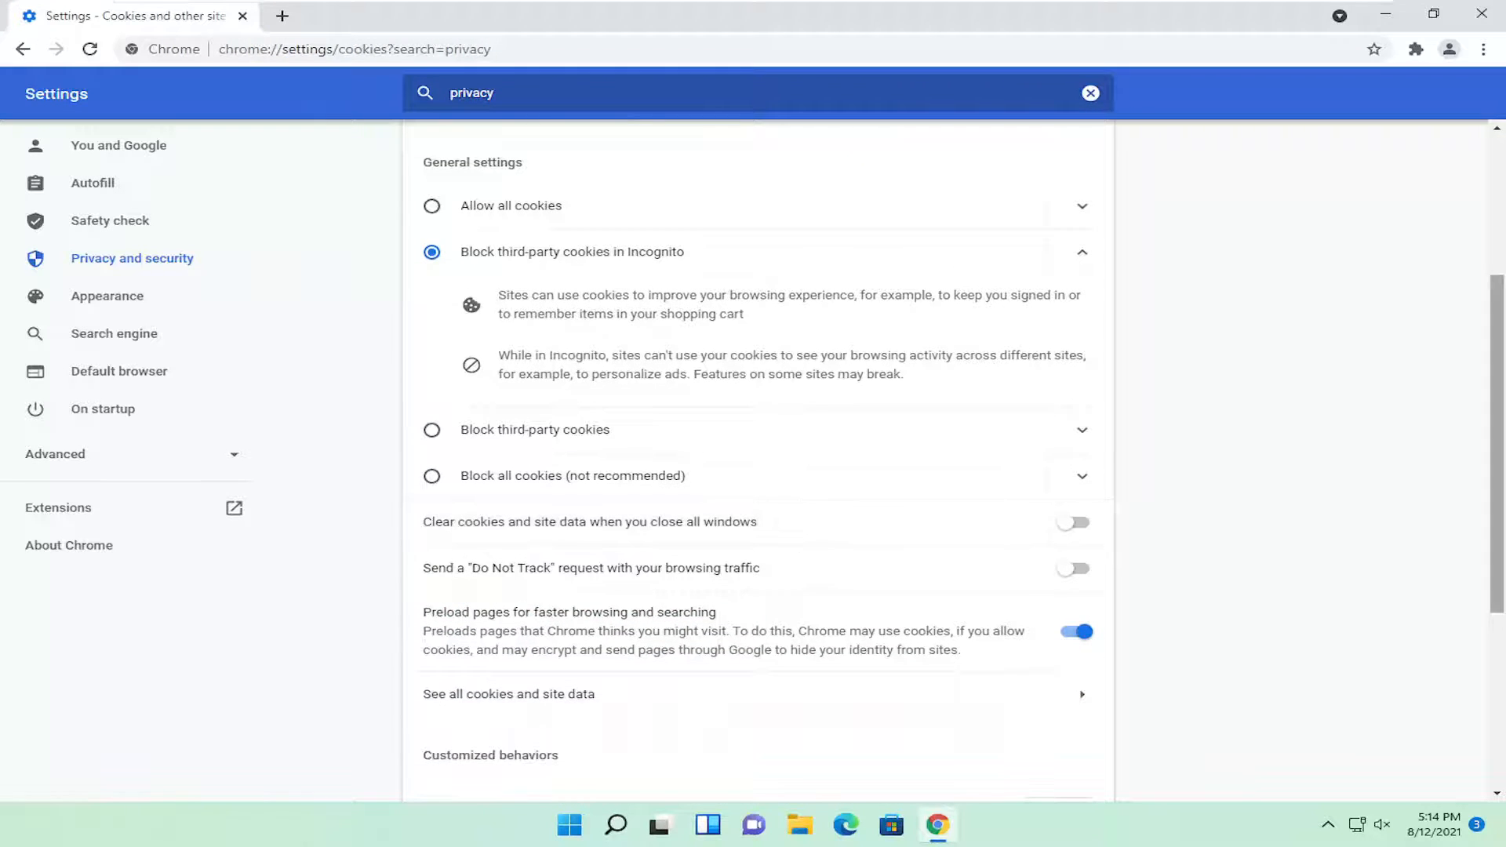
{"action": "scroll", "scroll_direction": "down", "scroll_amount": 3}
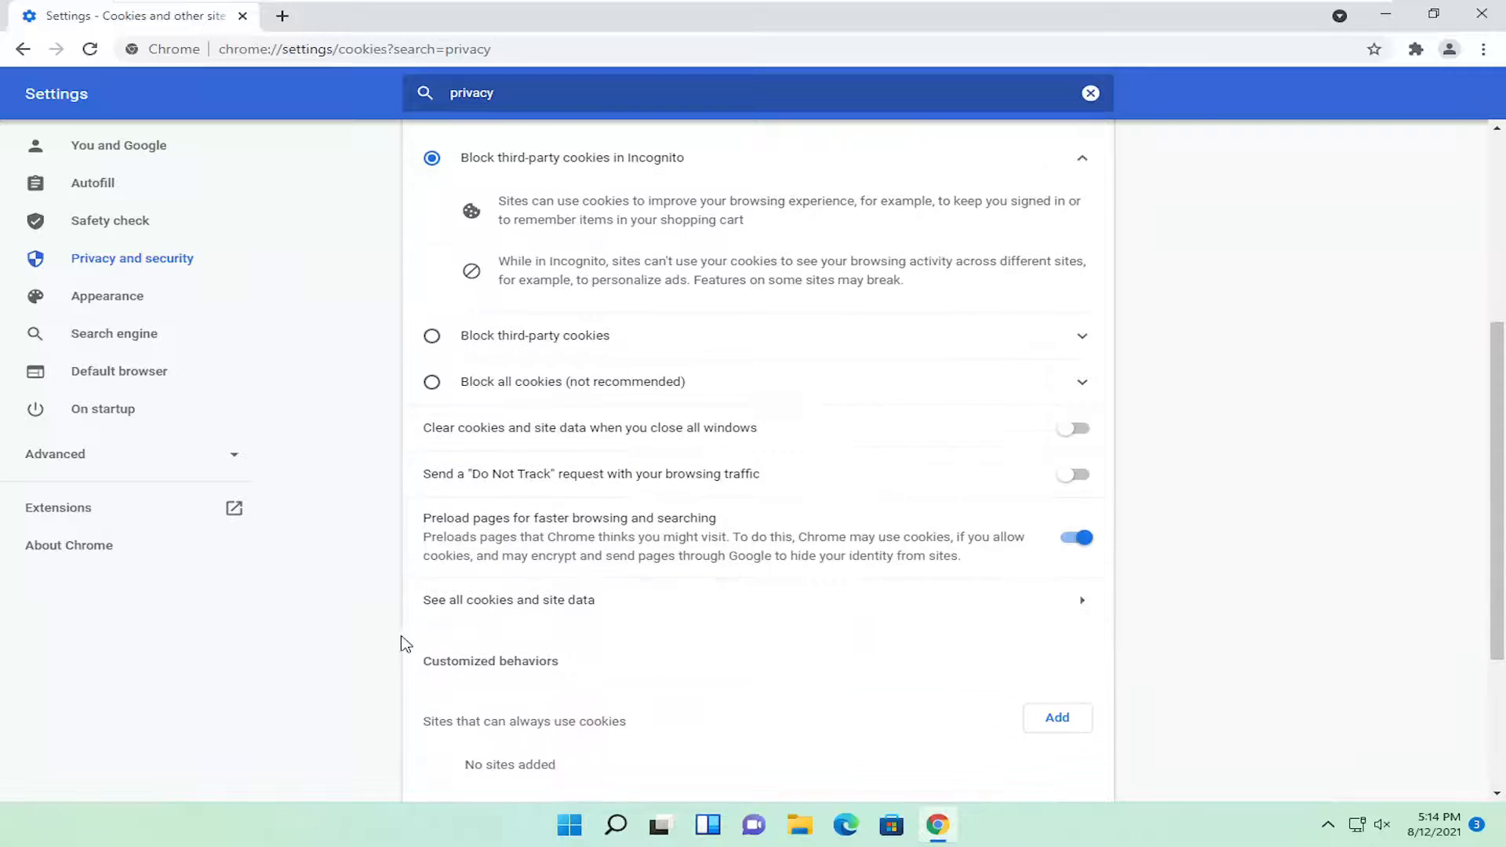
- Open 'See all cookies and site data' to show the stored-cookies list
{"action": "left_click", "coordinate": [508, 600]}
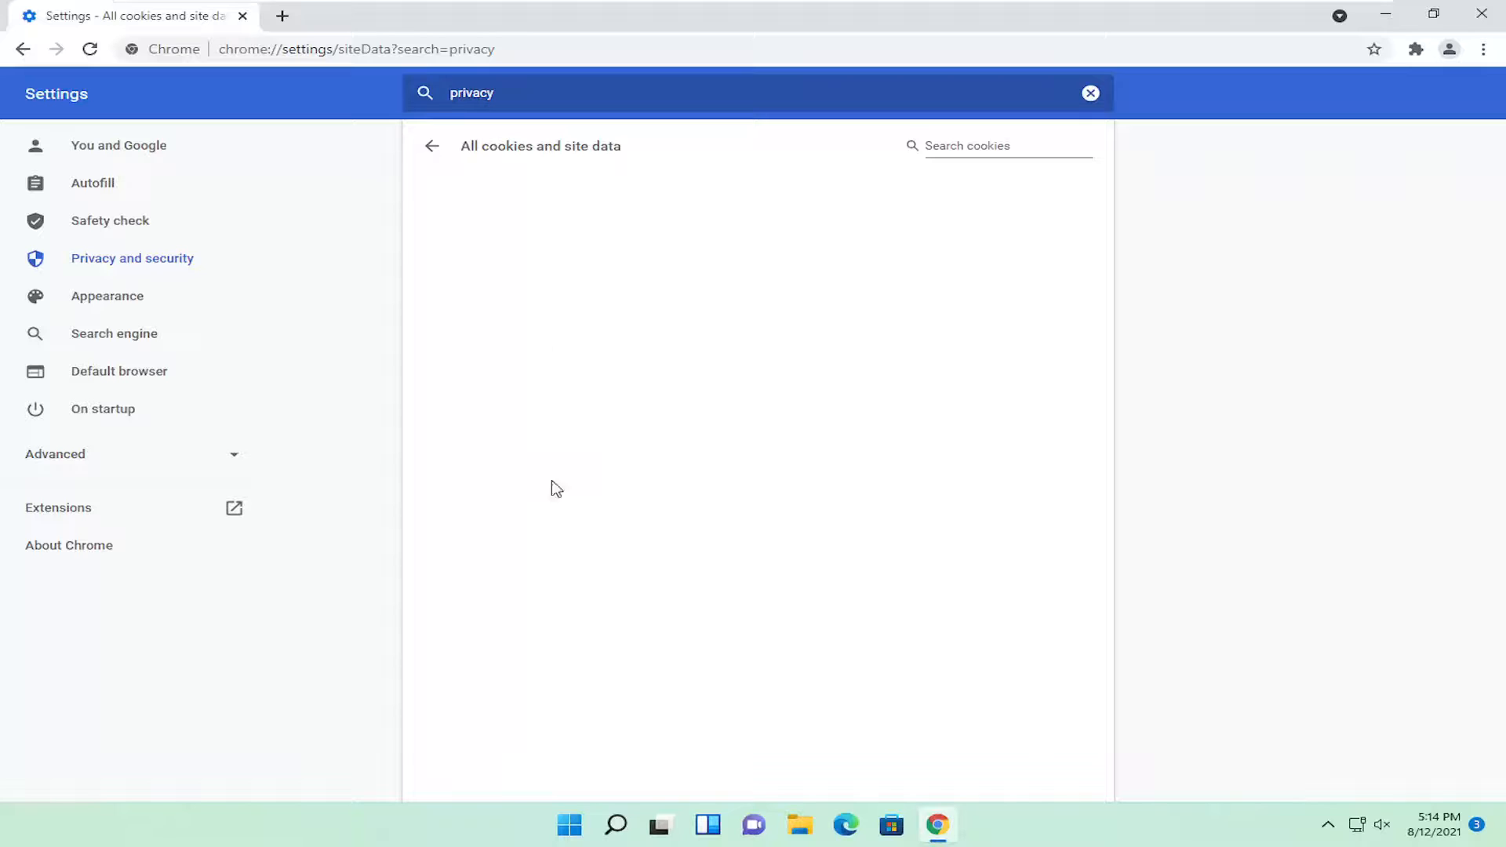
{"action": "mouse_move", "coordinate": [831, 303]}
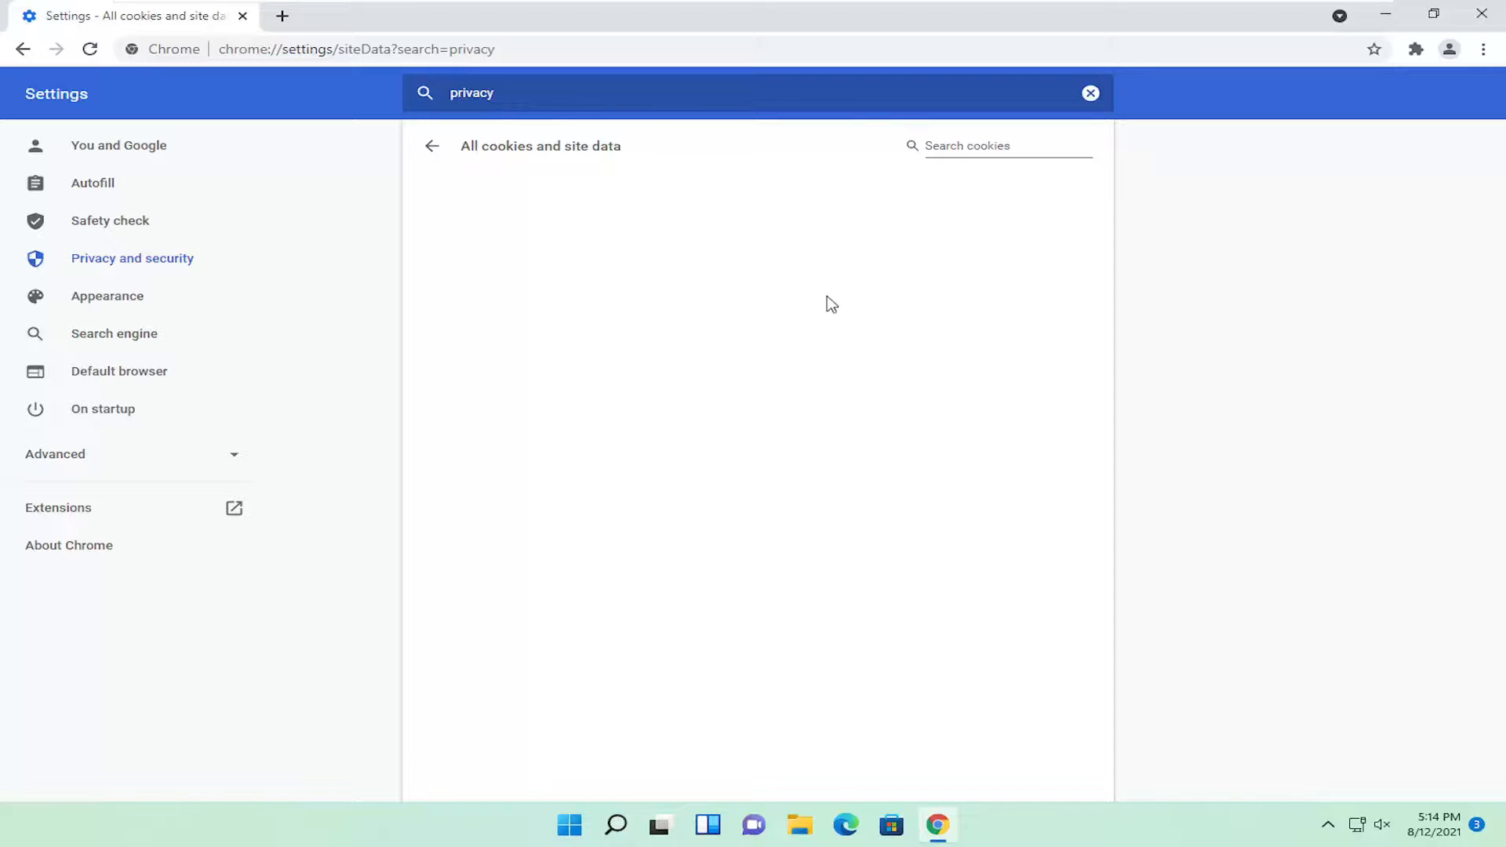
{"action": "mouse_move", "coordinate": [593, 260]}
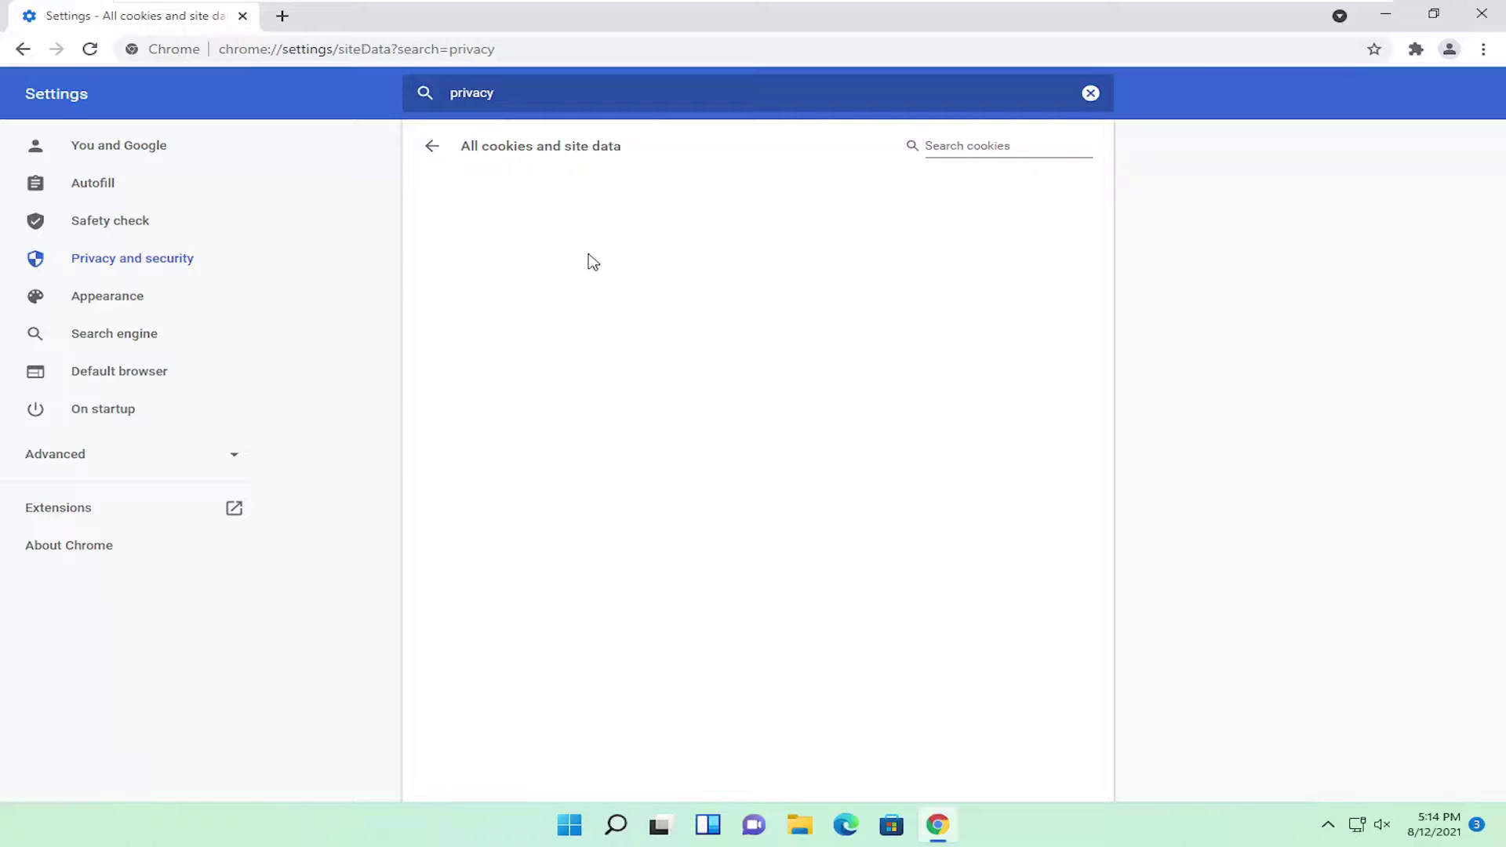
{"action": "mouse_move", "coordinate": [503, 498]}
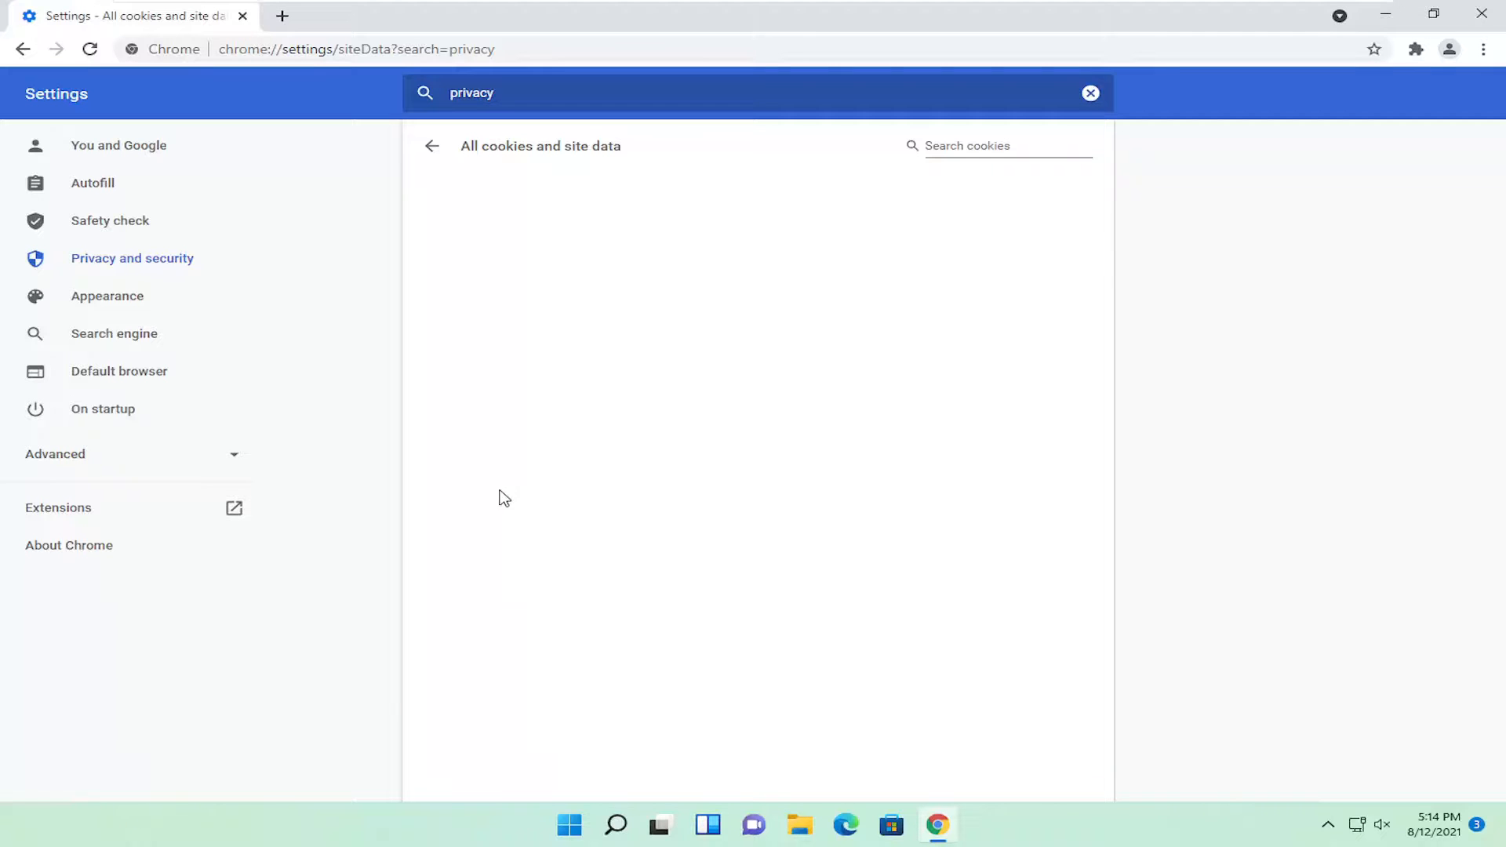
{"action": "mouse_move", "coordinate": [468, 345]}
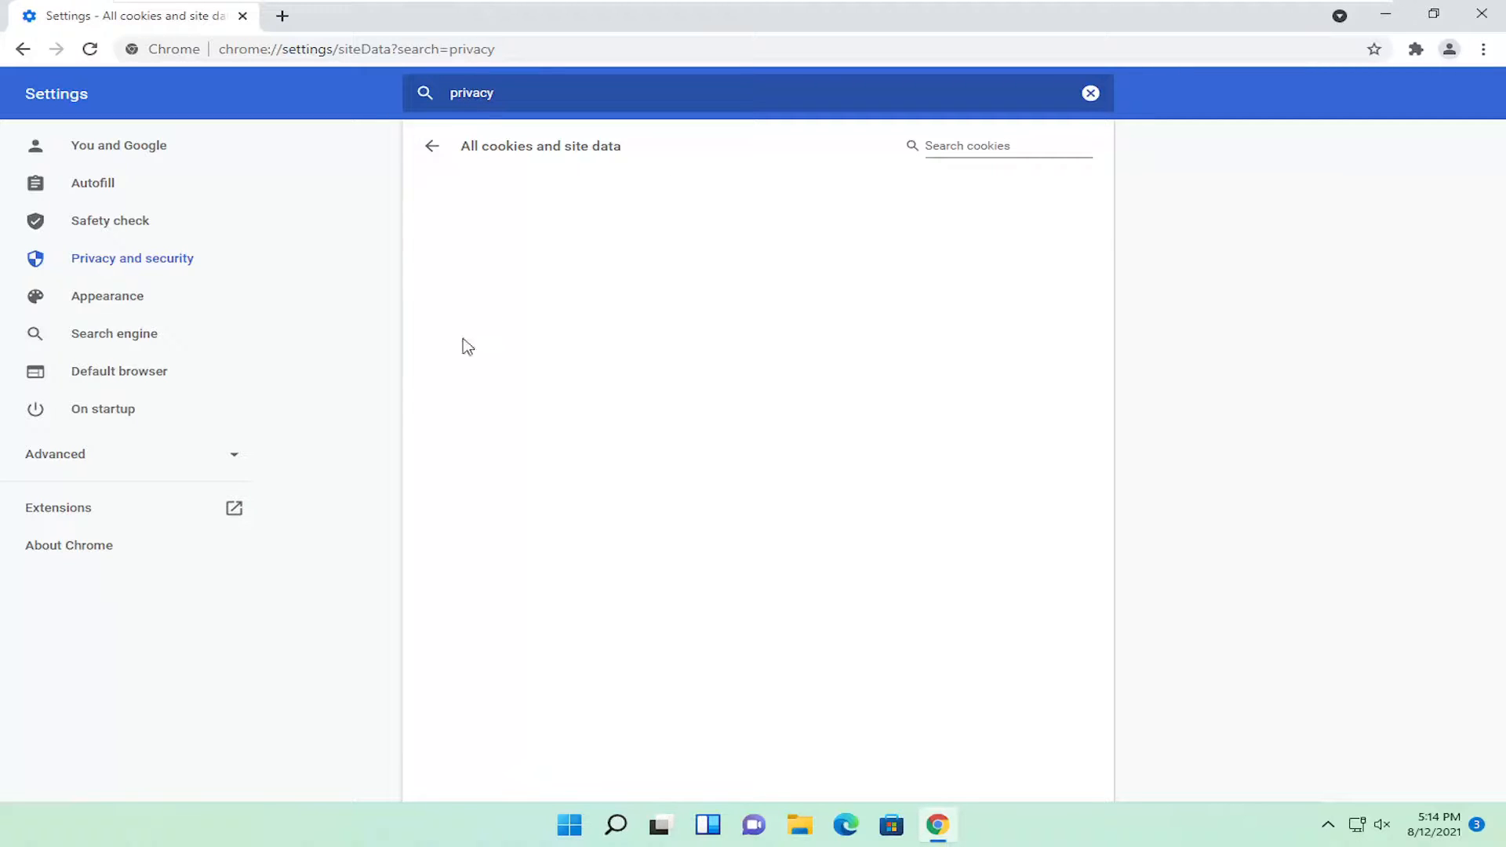